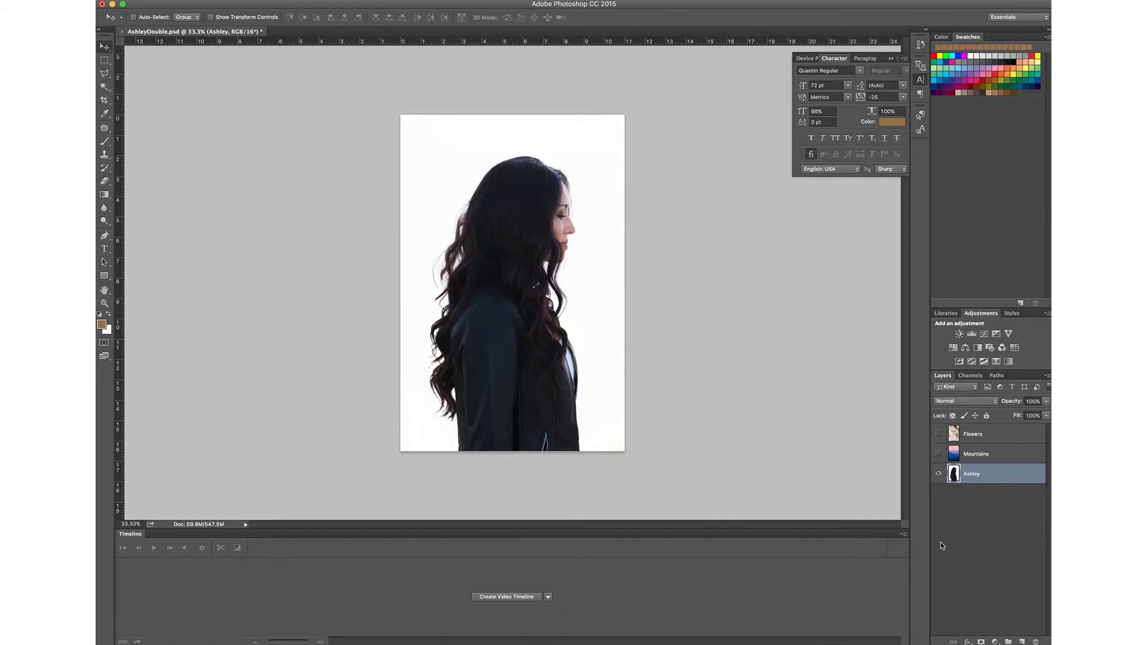
pyautogui.moveTo(362, 238)
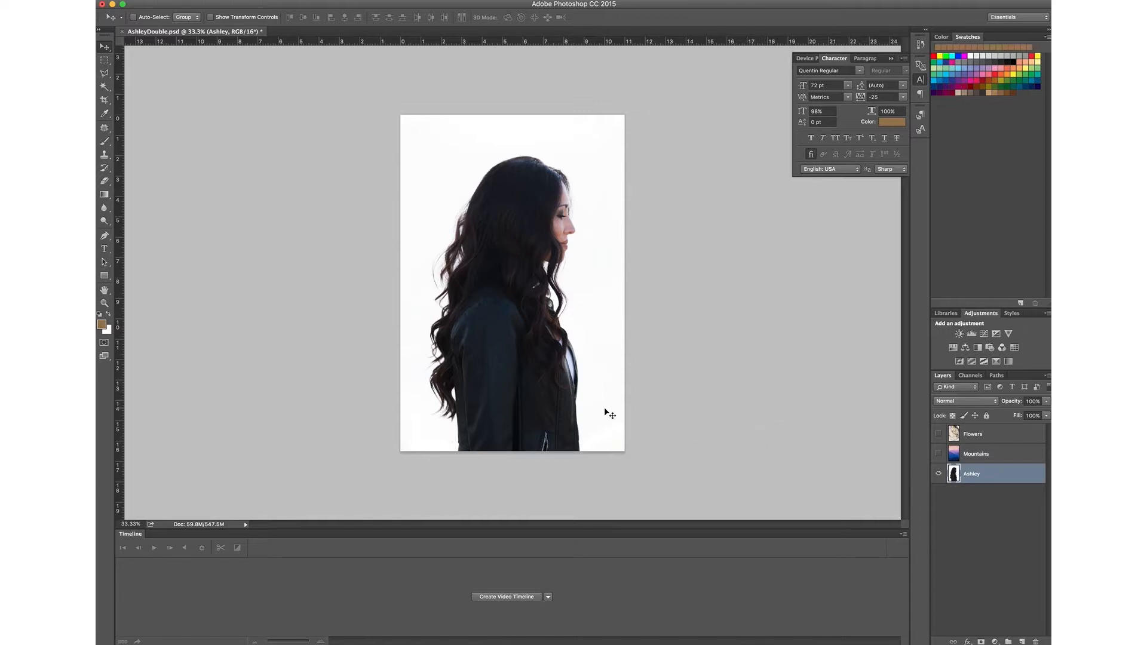
pyautogui.moveTo(537, 373)
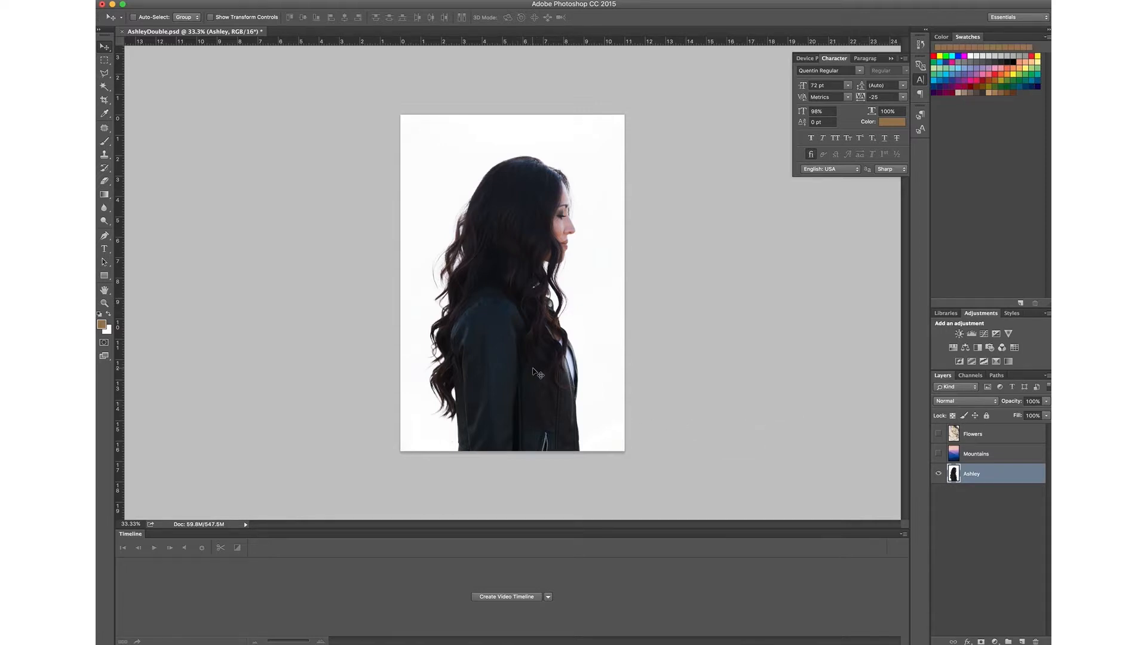
pyautogui.moveTo(529, 251)
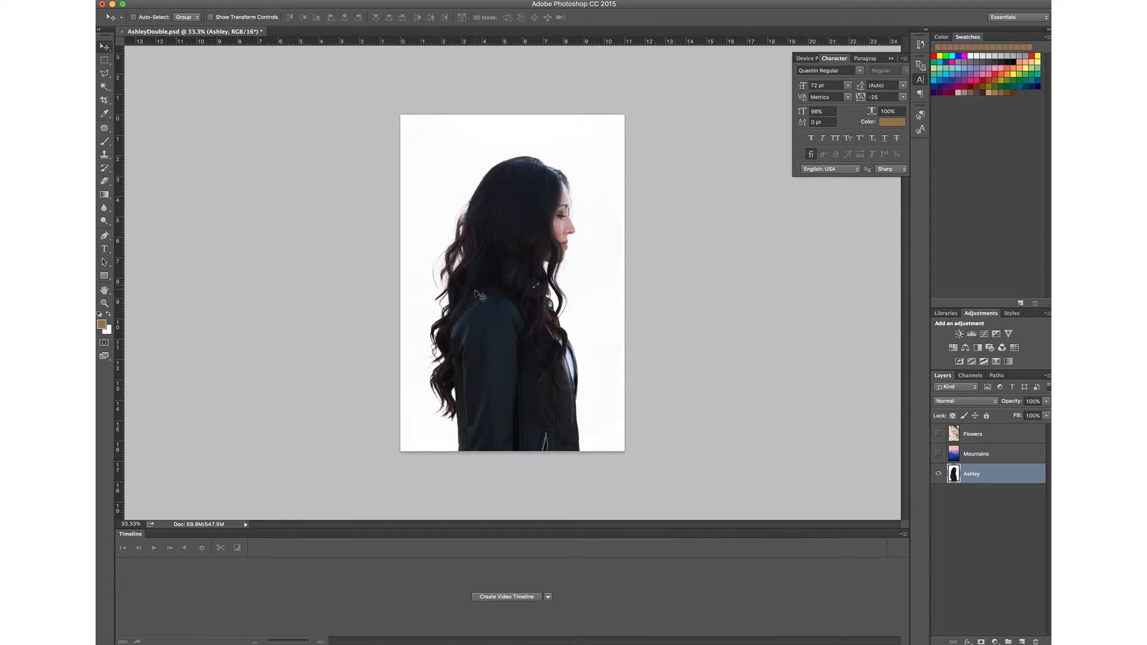
pyautogui.moveTo(564, 401)
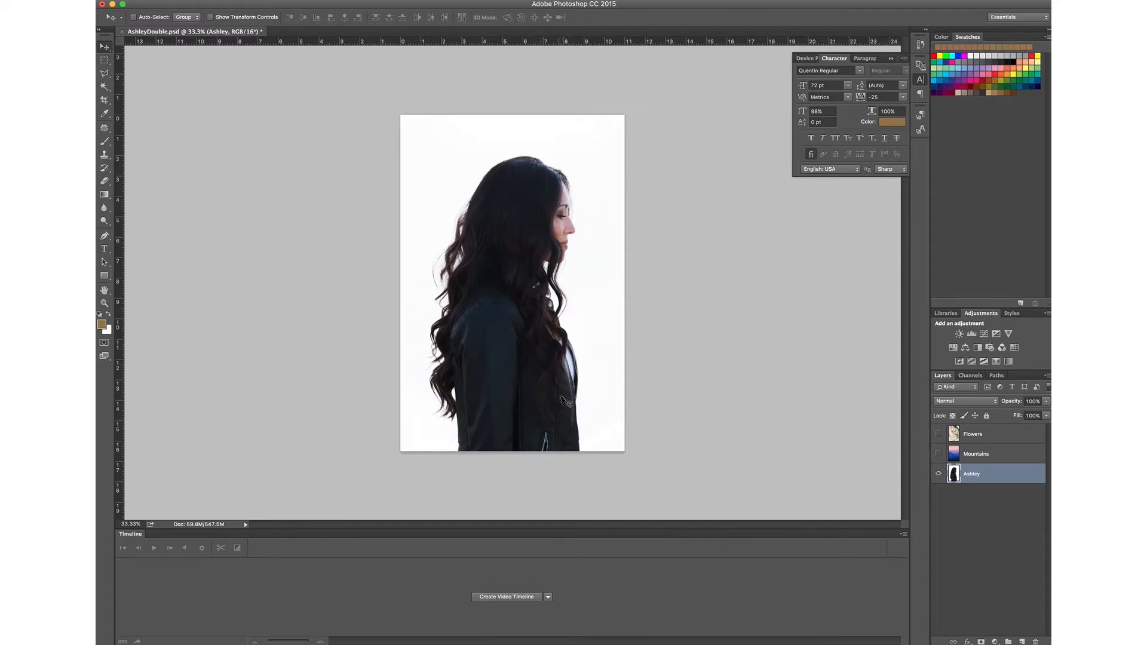
pyautogui.moveTo(570, 235)
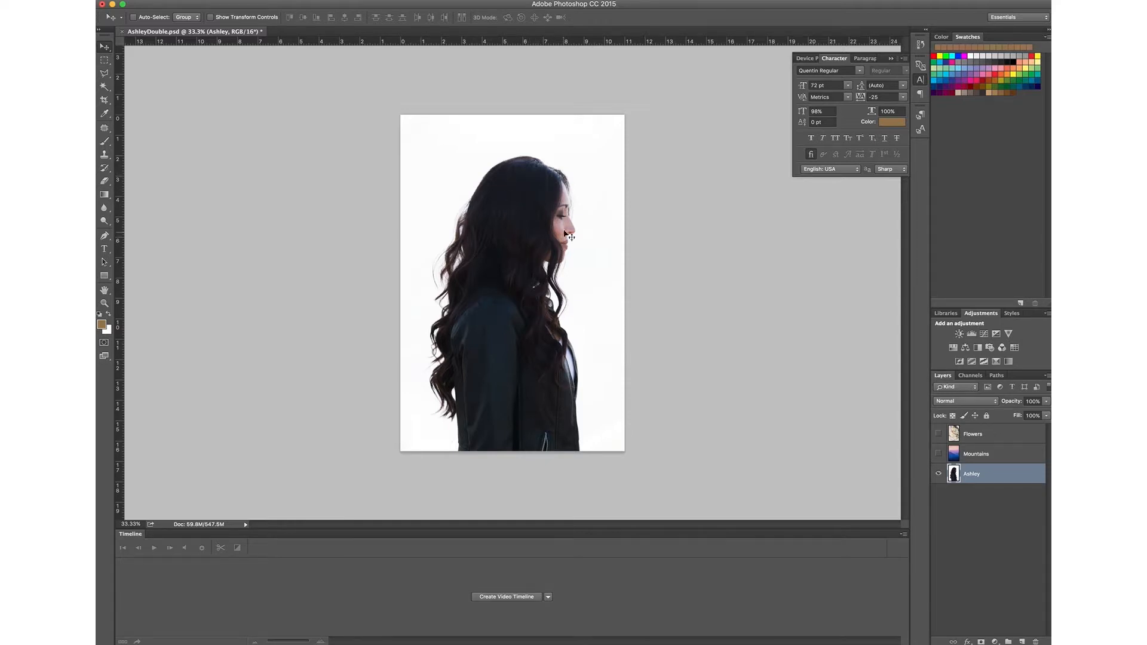
pyautogui.moveTo(567, 224)
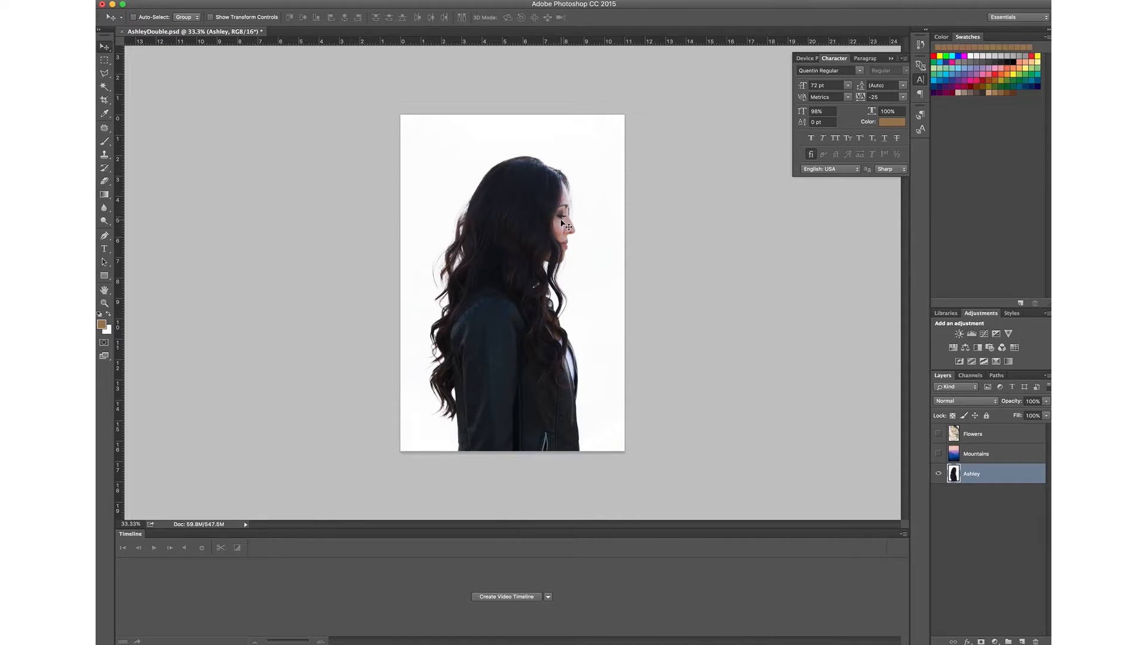
pyautogui.moveTo(527, 212)
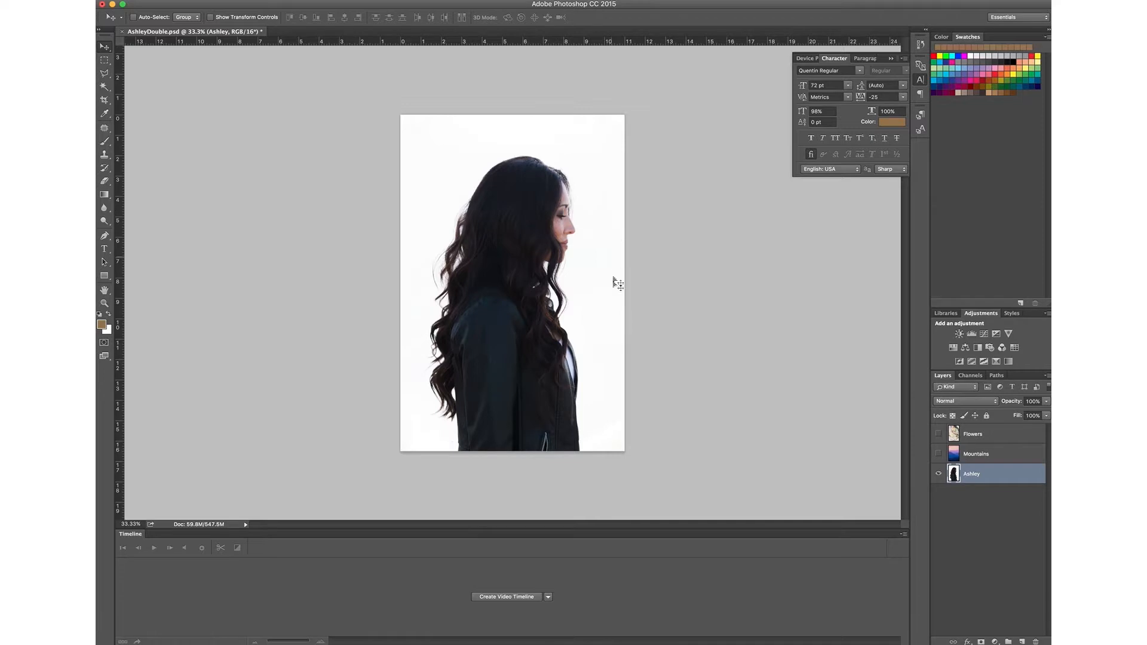
pyautogui.moveTo(620, 331)
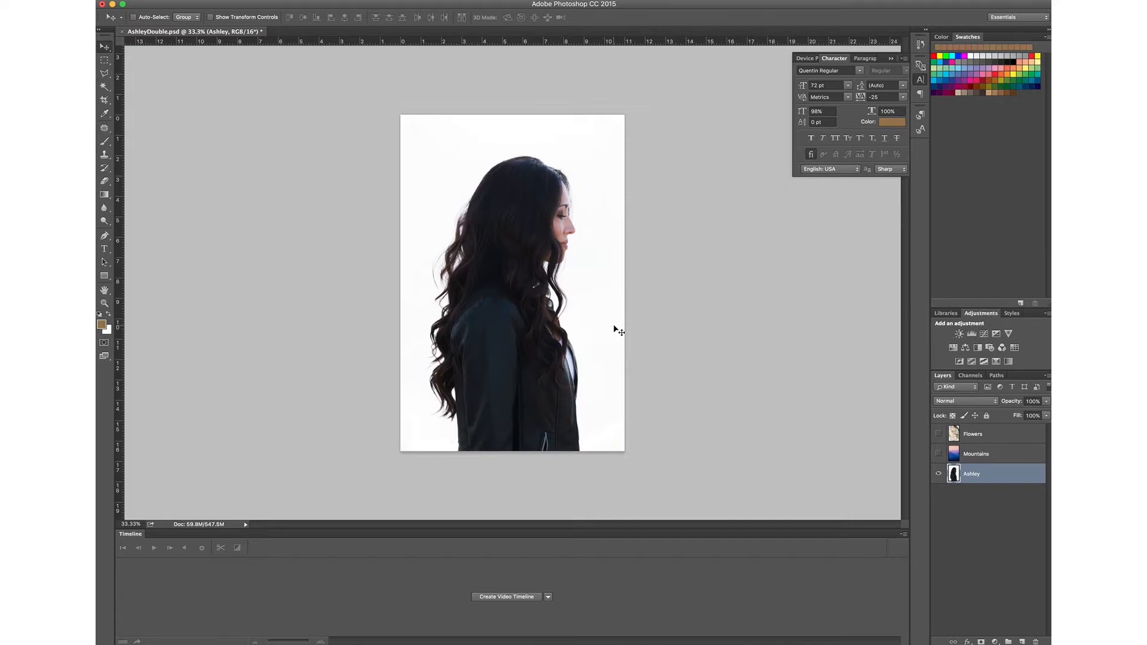
pyautogui.moveTo(607, 408)
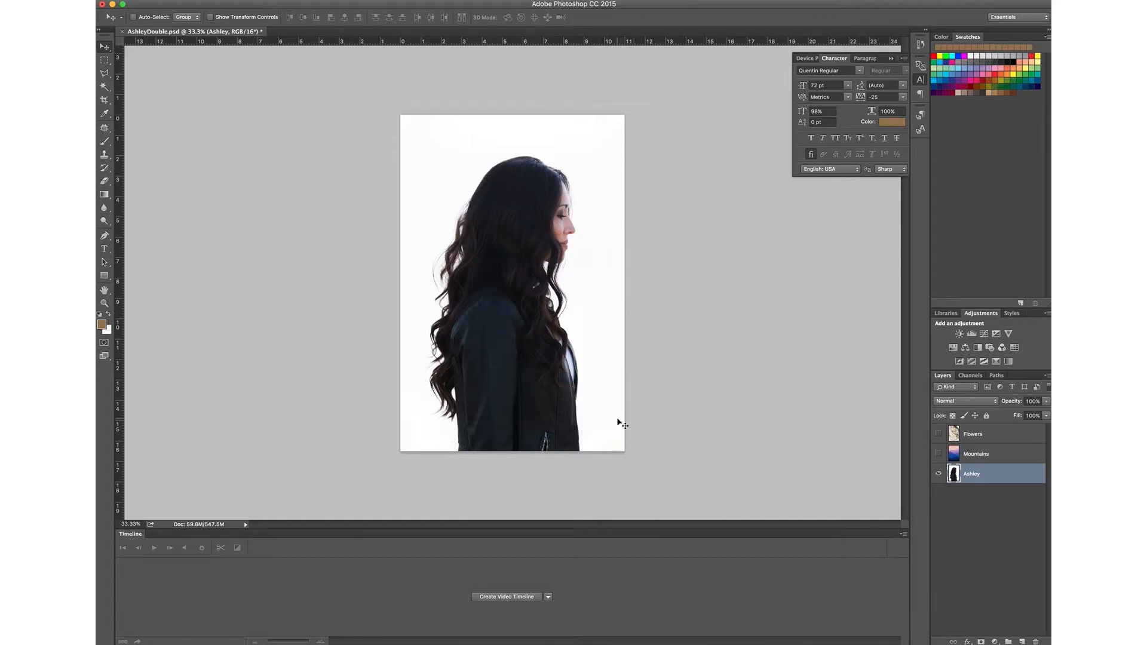
pyautogui.moveTo(493, 123)
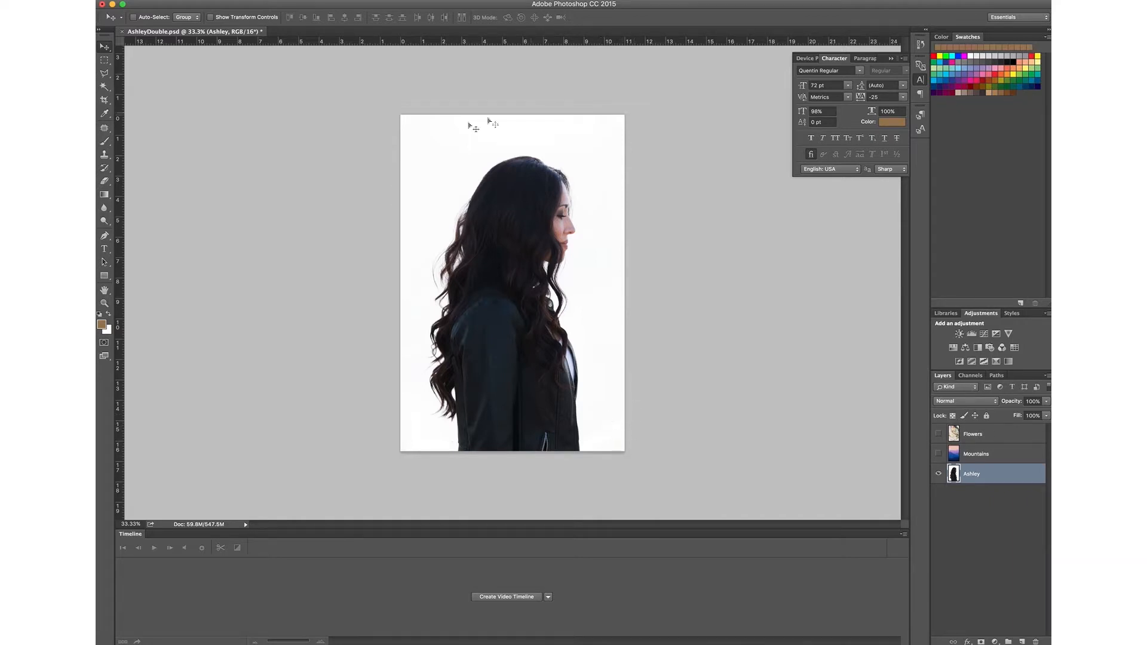
pyautogui.moveTo(649, 459)
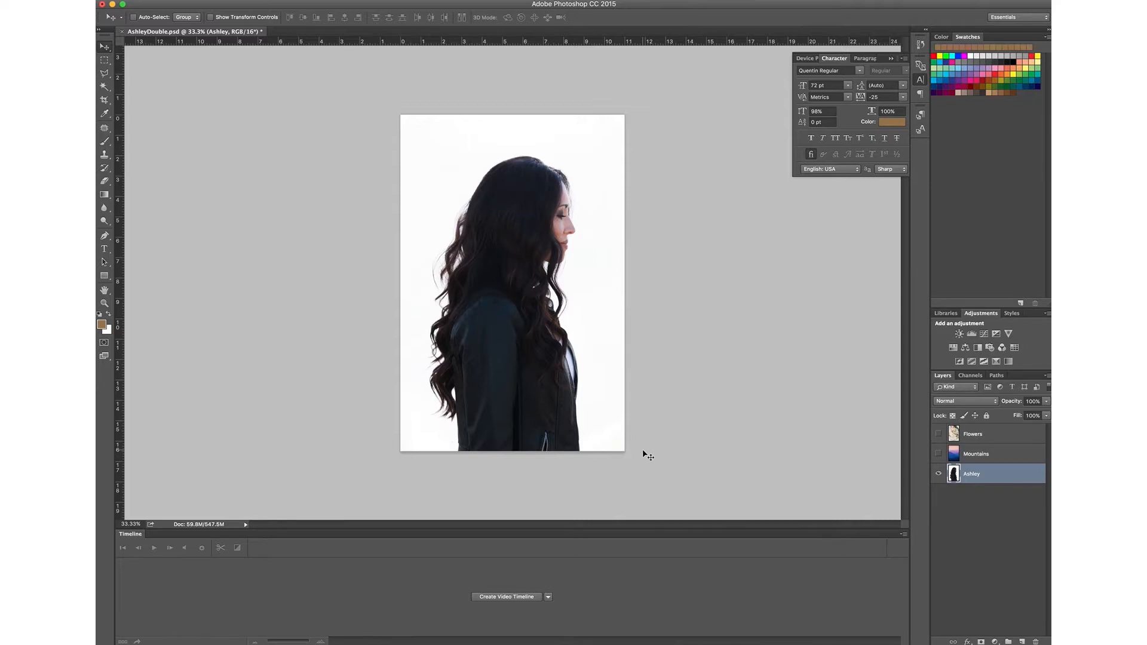
# Step: Select the Mountains layer and toggle its visibility so the mountain photo shows over the Ashley portrait
pyautogui.click(976, 453)
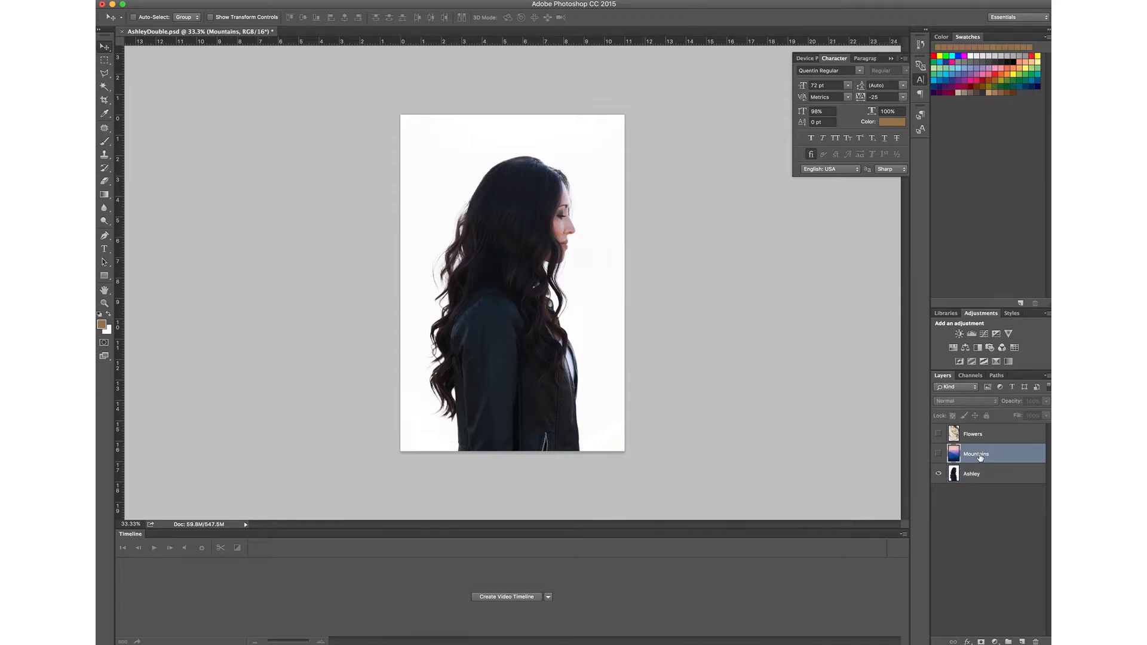
pyautogui.click(972, 434)
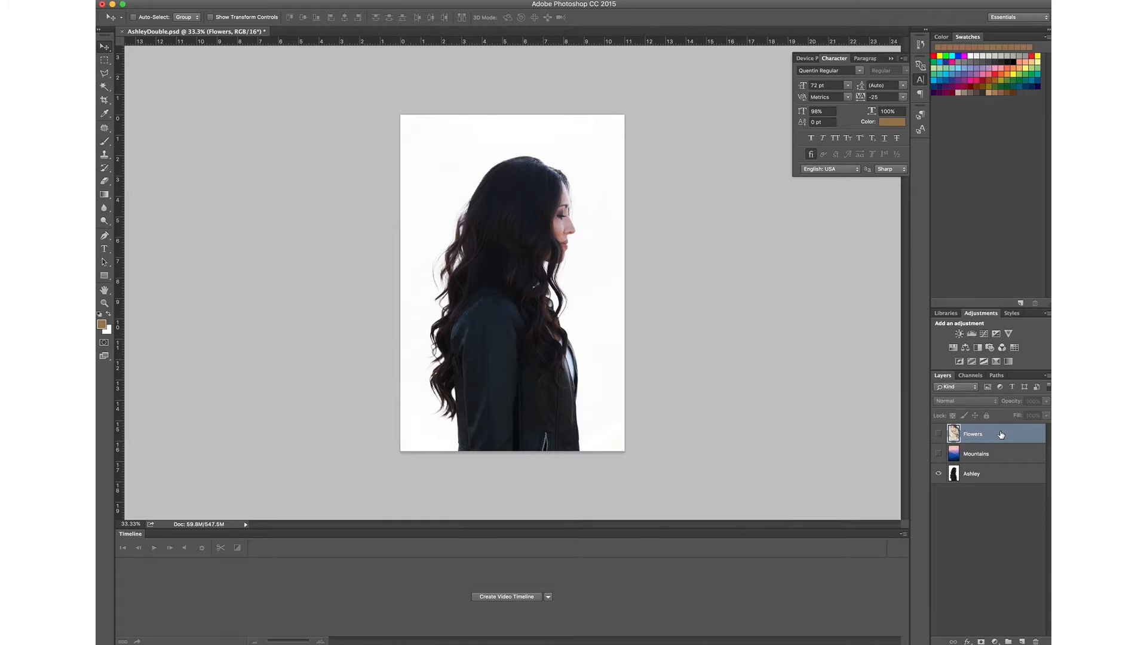
pyautogui.click(971, 473)
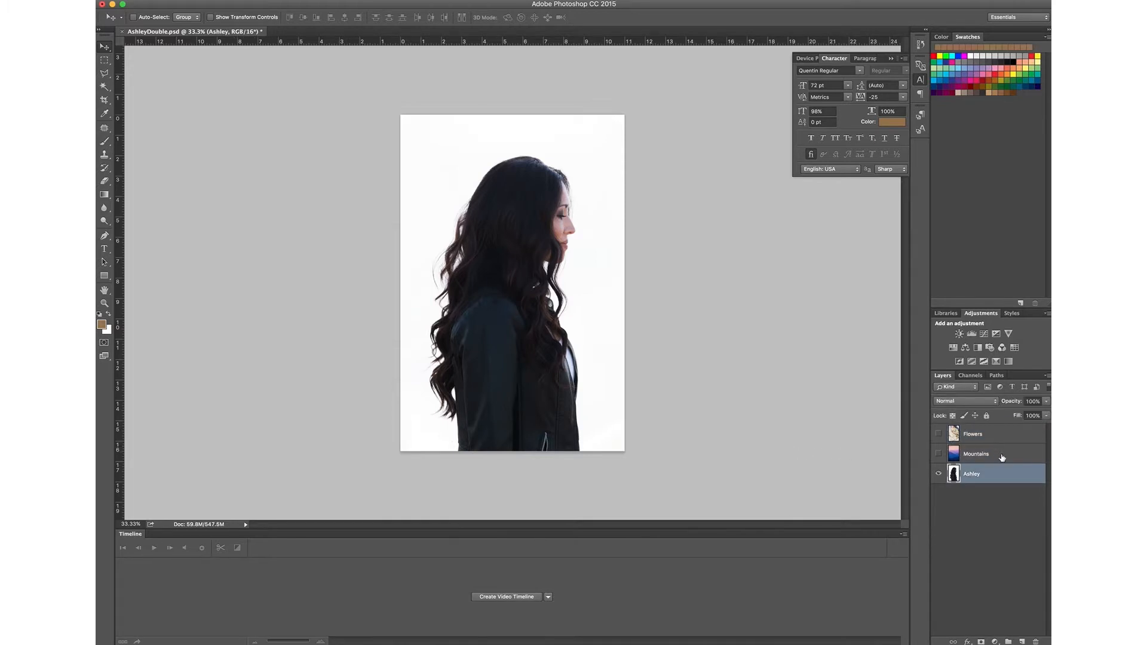
pyautogui.click(975, 453)
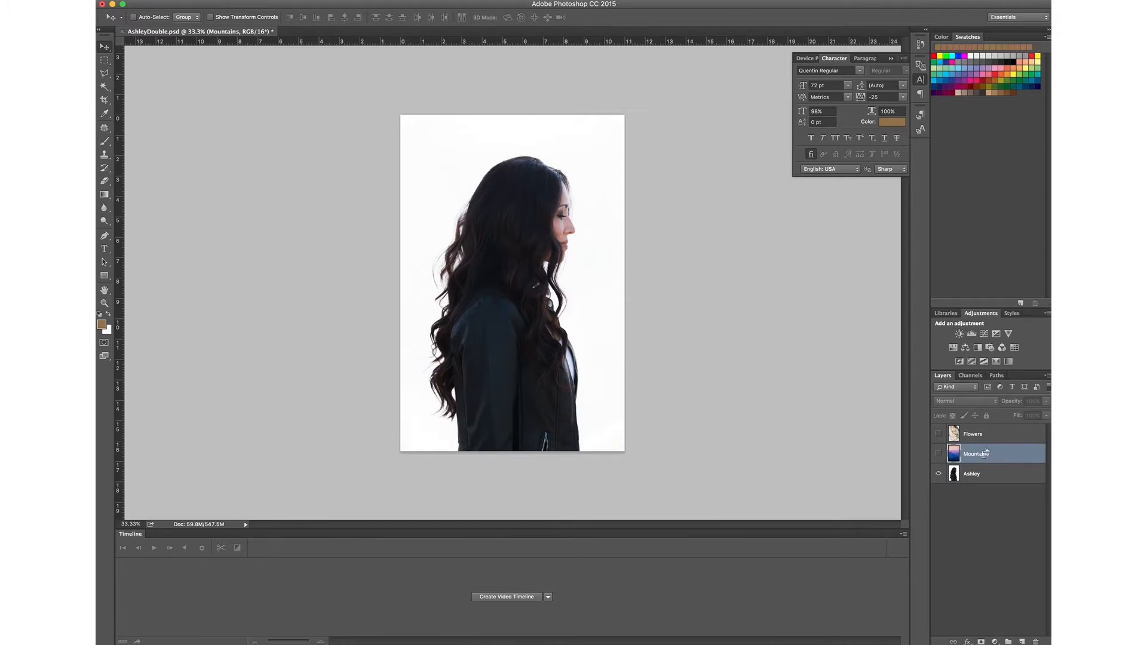
pyautogui.click(973, 433)
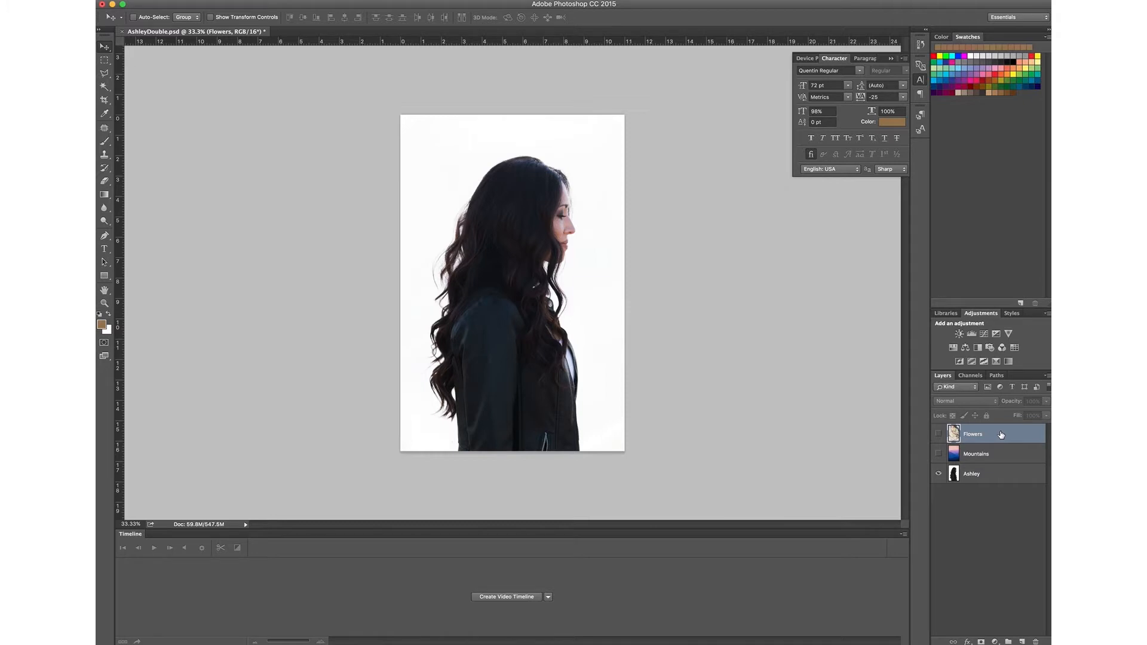
pyautogui.click(975, 453)
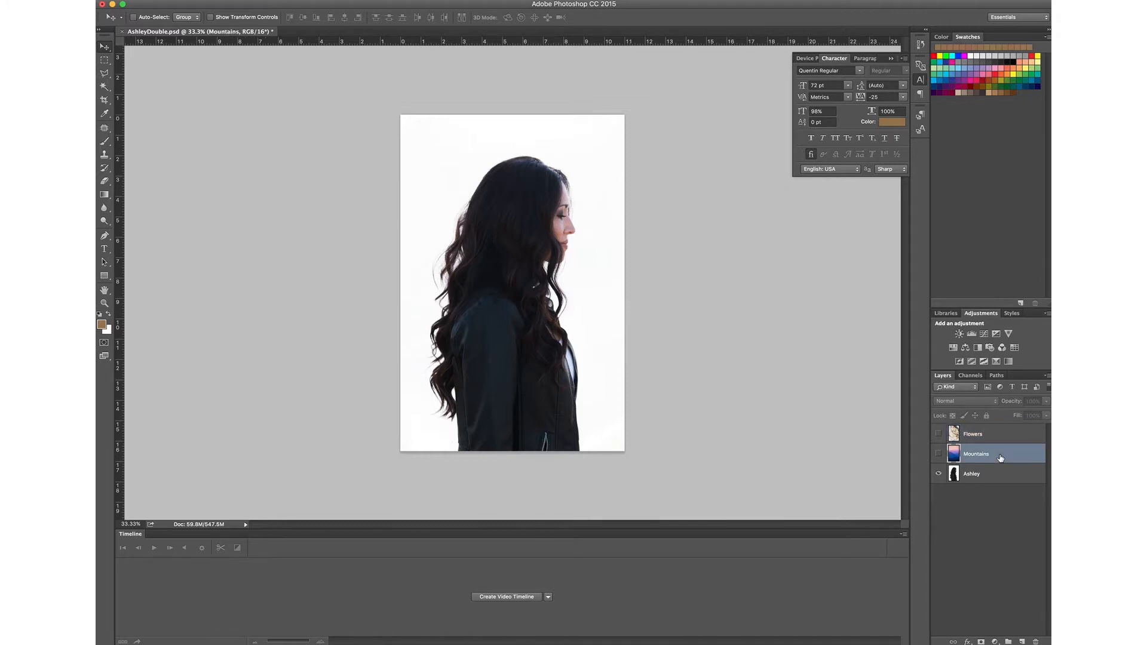
pyautogui.click(938, 454)
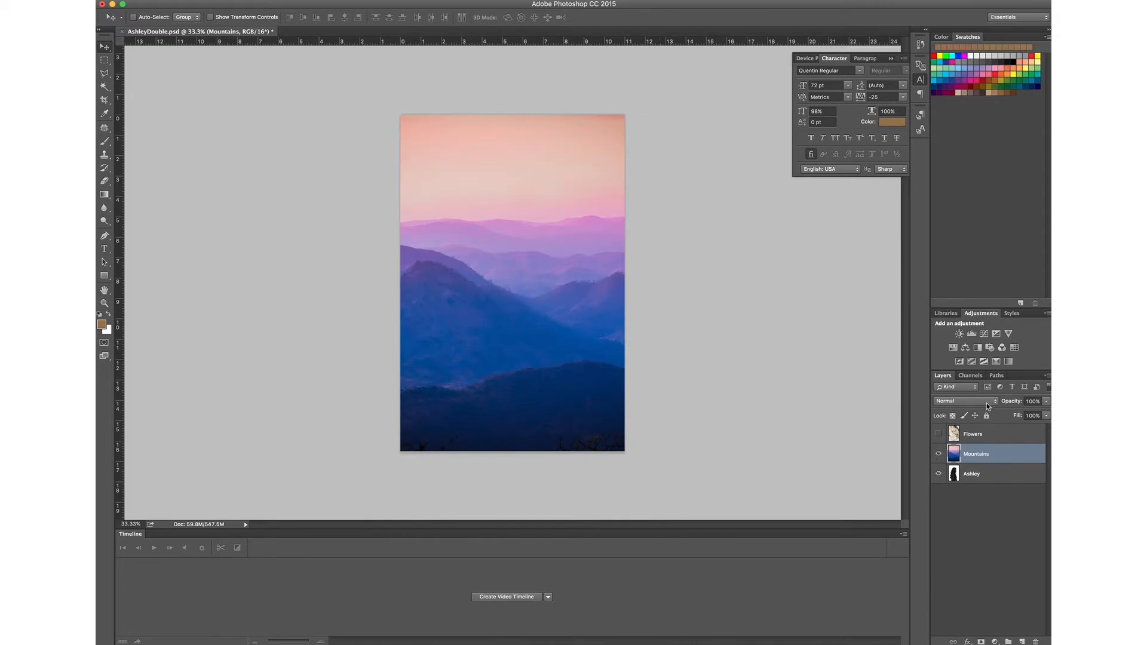
# Step: Set the Mountains layer's blend mode to Screen
pyautogui.click(958, 401)
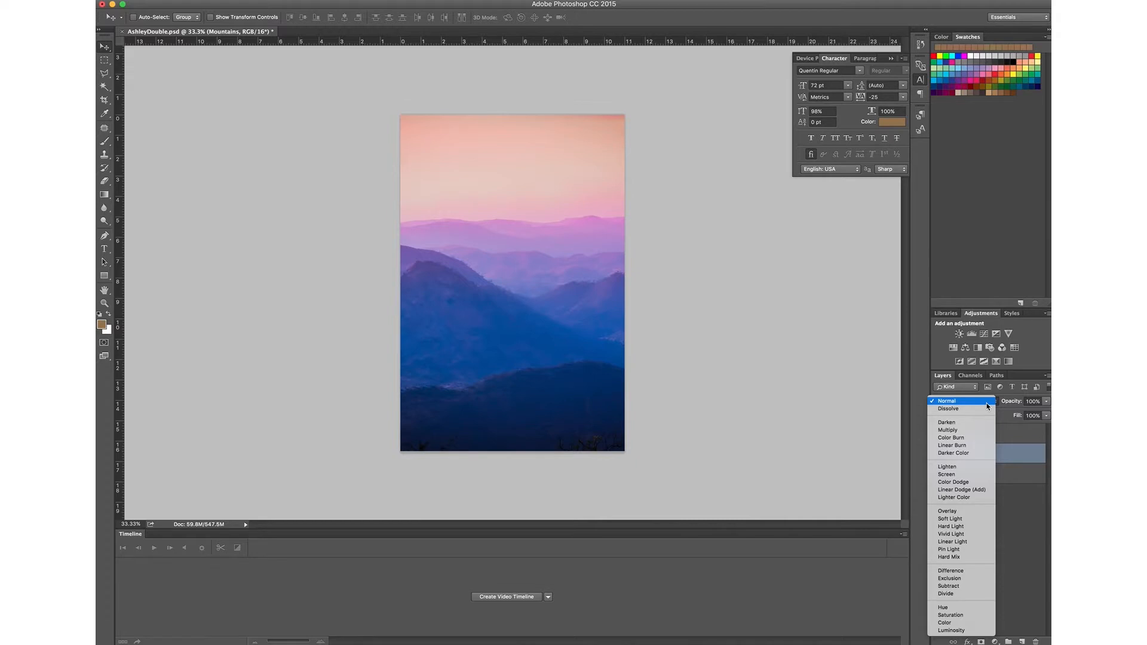
pyautogui.moveTo(946, 474)
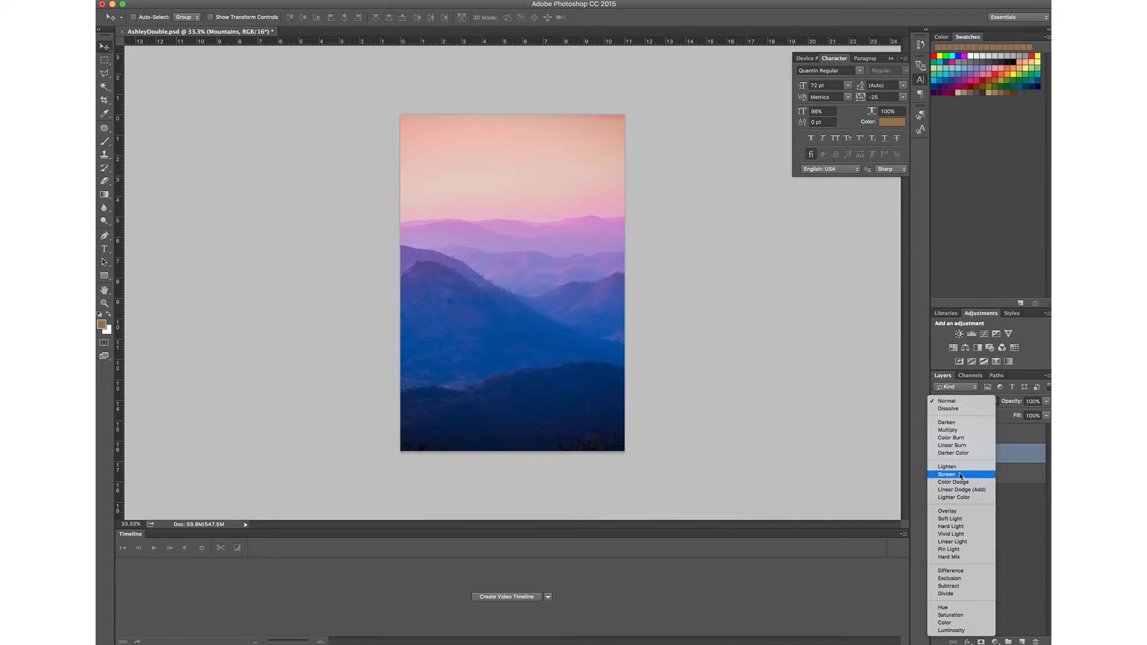
pyautogui.click(946, 473)
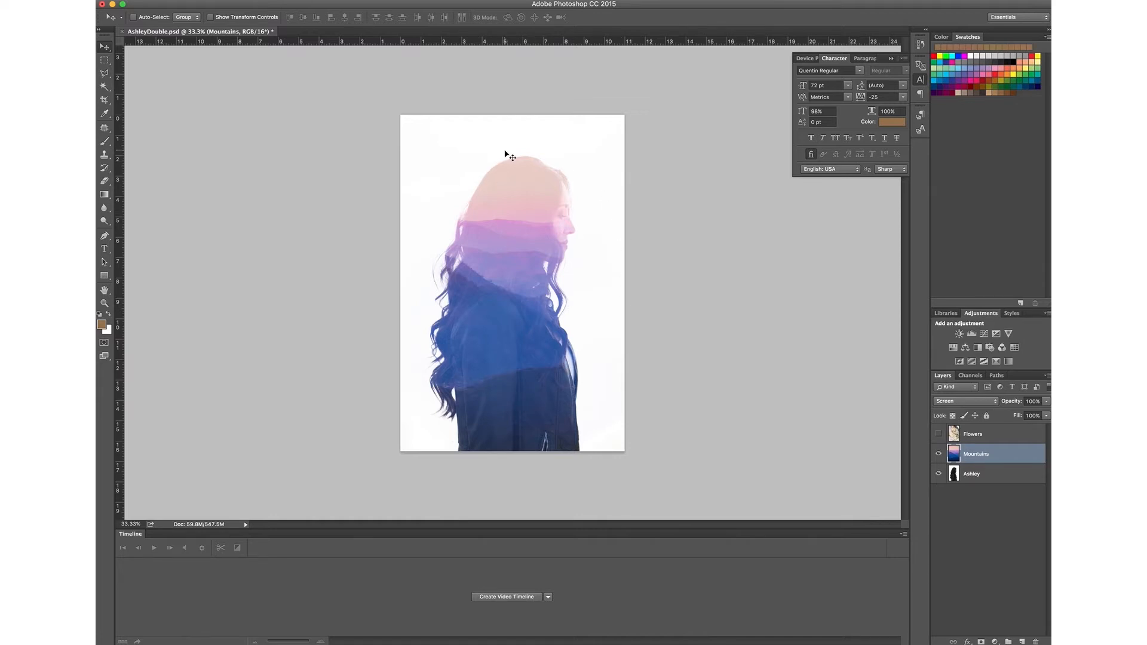
pyautogui.moveTo(532, 402)
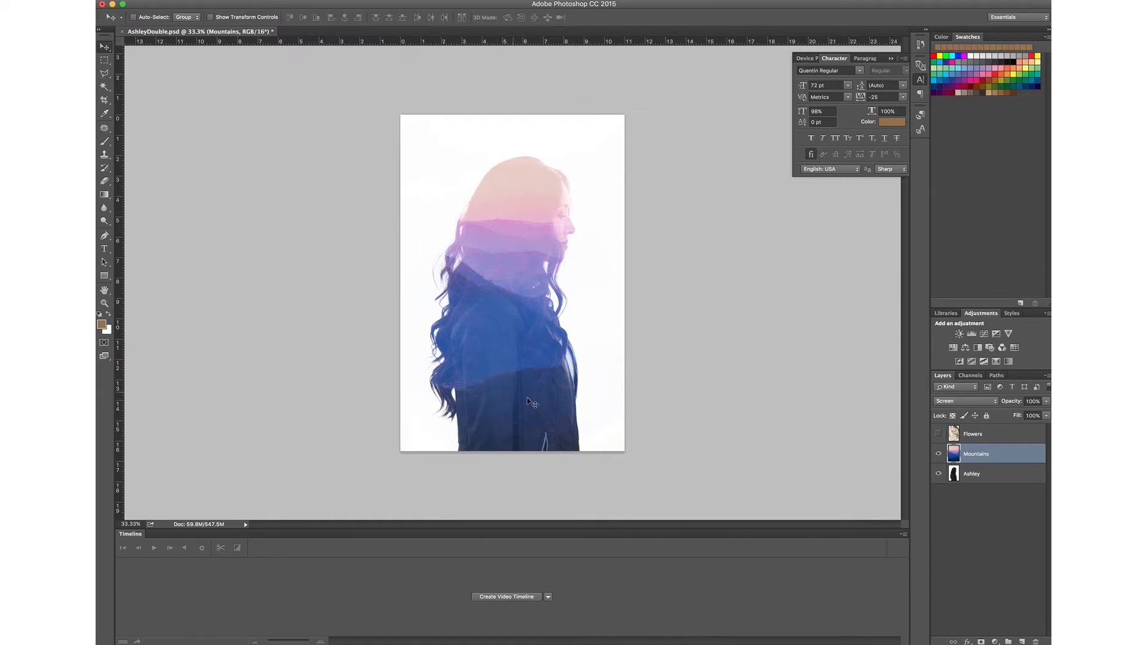
pyautogui.moveTo(549, 140)
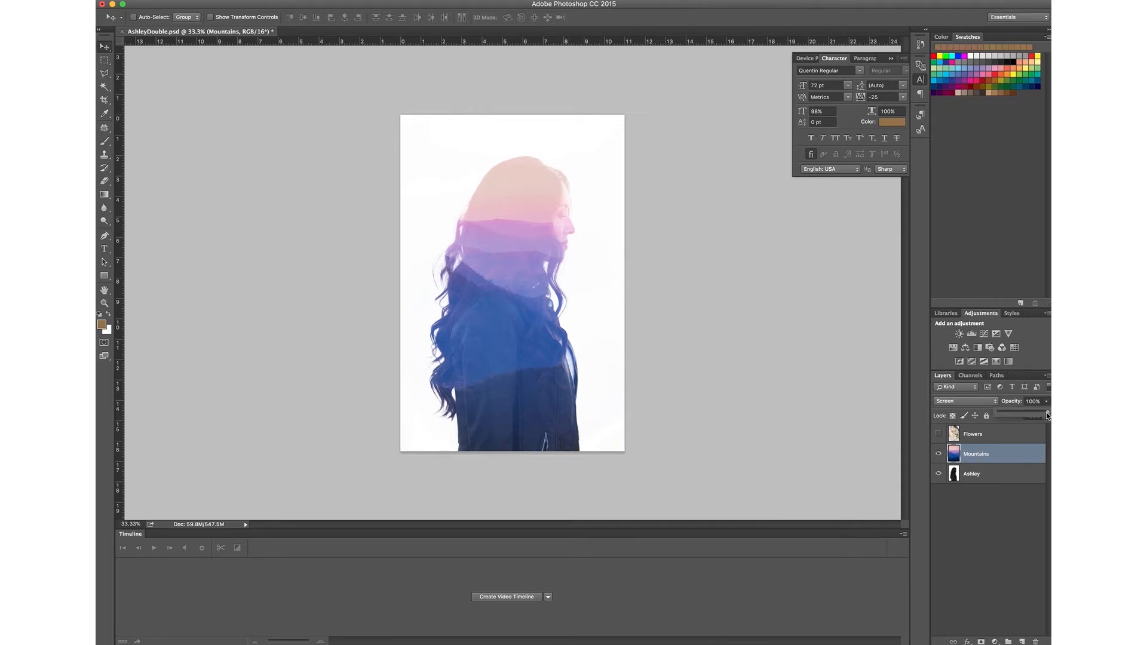
# Step: Lower the Mountains layer opacity to 46% and hide it, showing the Flowers layer instead
pyautogui.moveTo(1045, 416); pyautogui.dragTo(1017, 415)
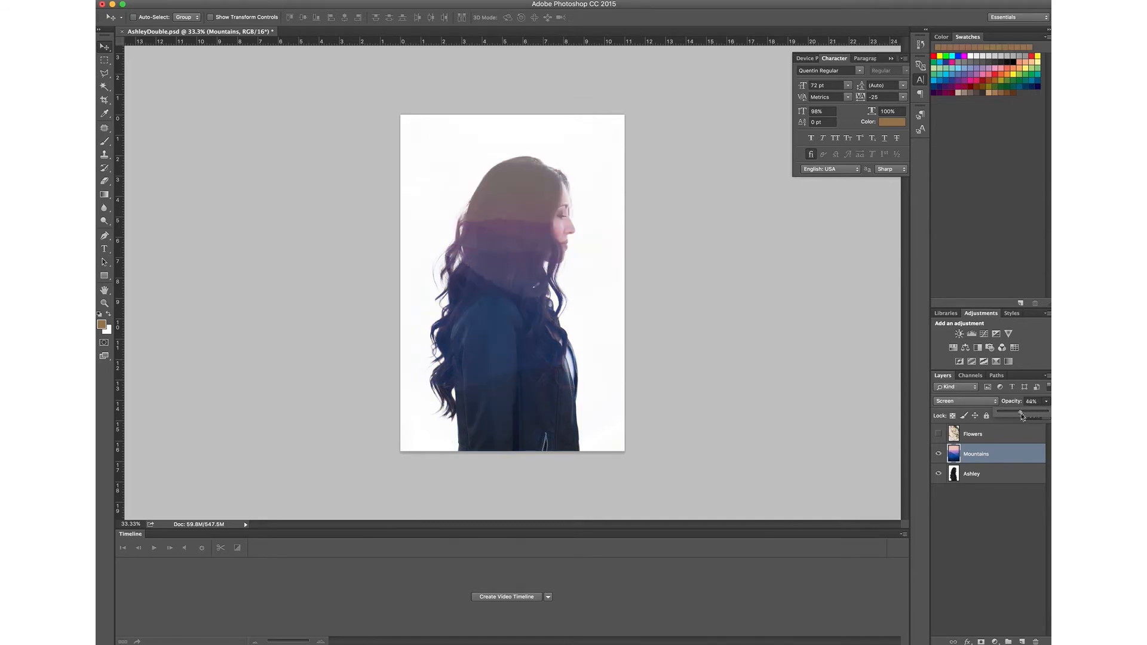
pyautogui.click(939, 453)
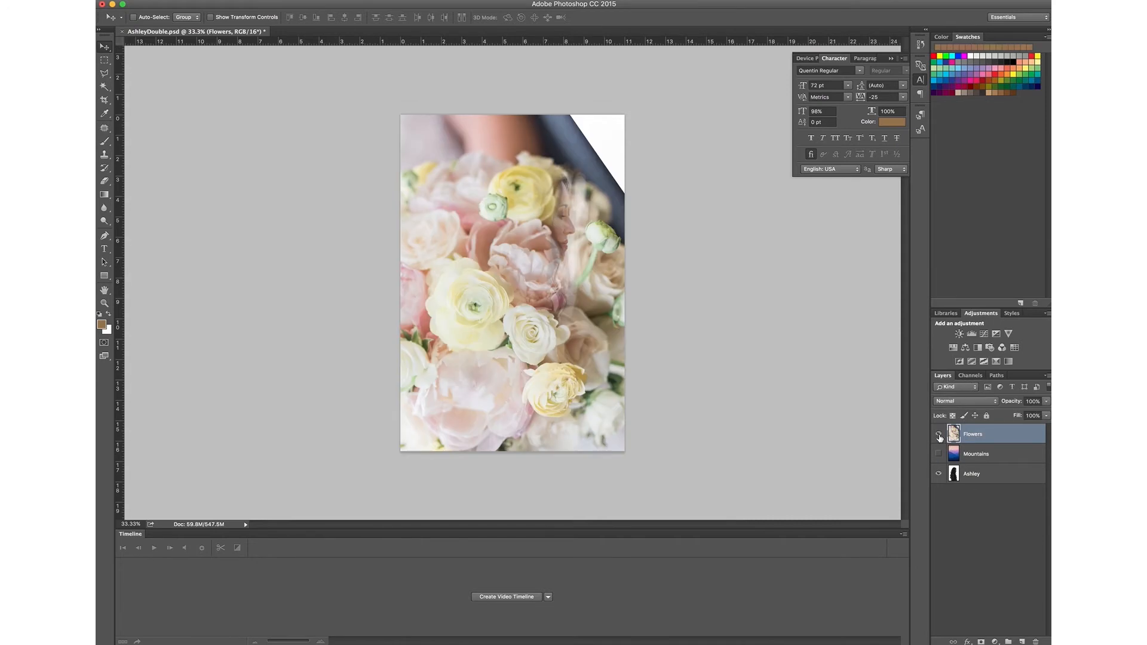
# Step: Set the Flowers layer's blend mode to Screen
pyautogui.click(962, 400)
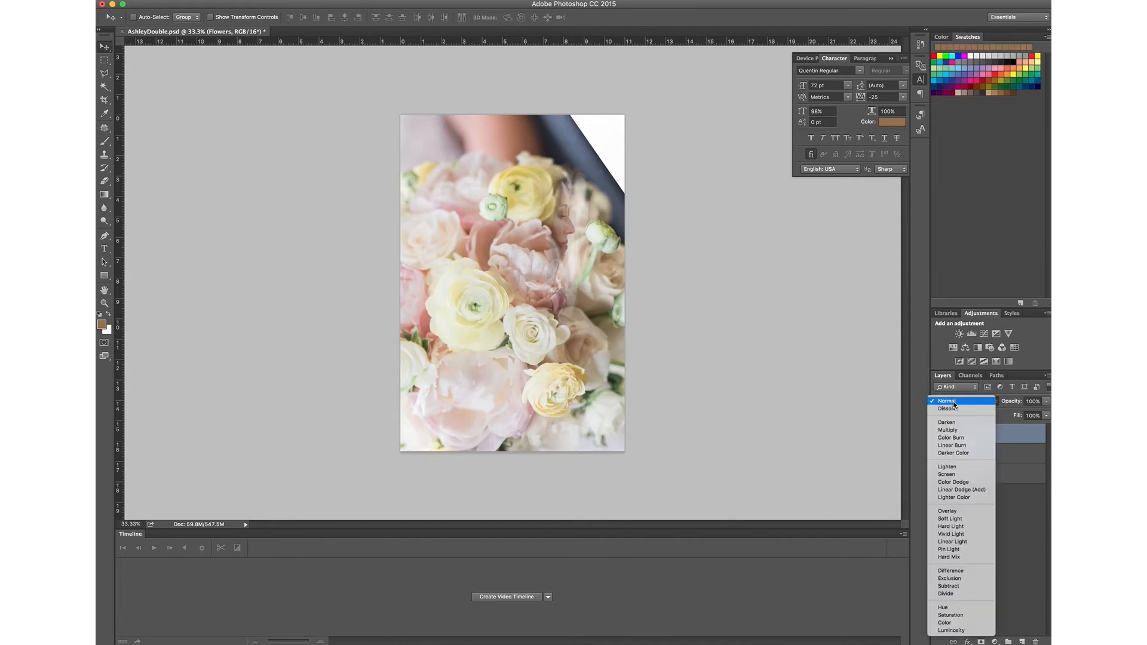
pyautogui.click(946, 473)
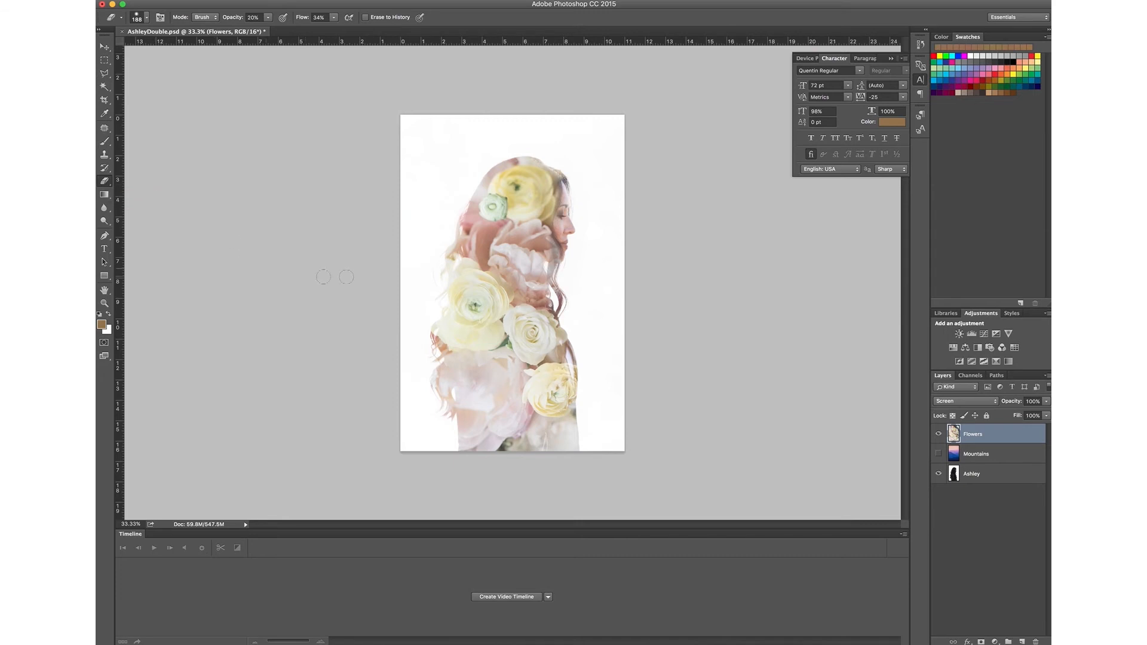
pyautogui.moveTo(569, 183)
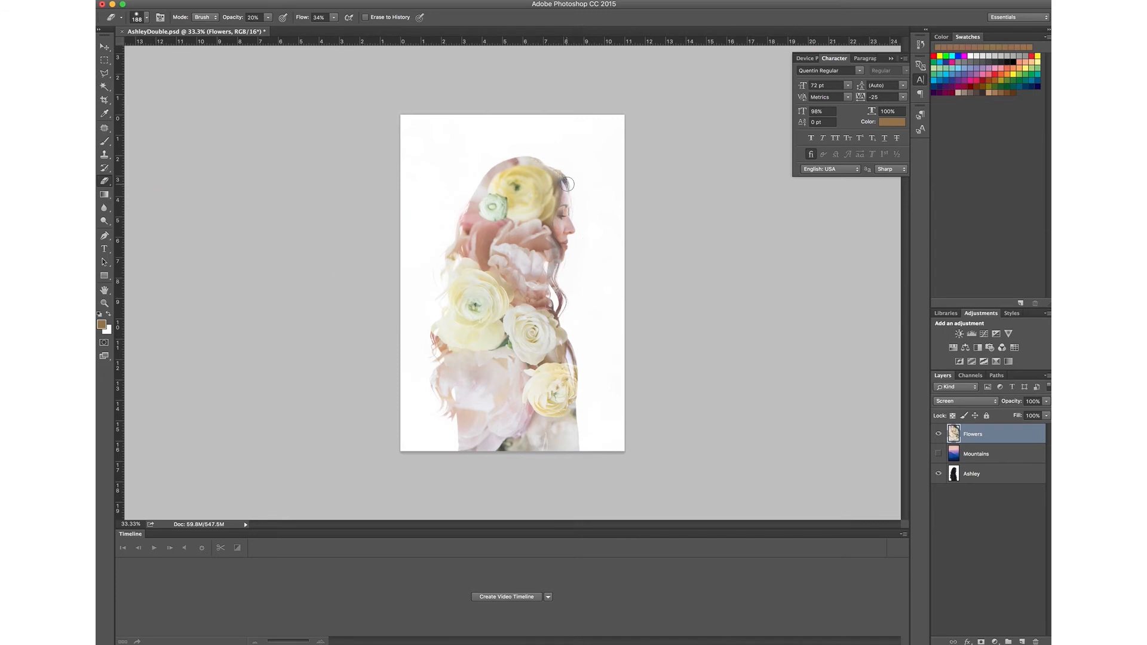
# Step: Softly erase flowers from the woman's face, then switch back to the Move tool
pyautogui.moveTo(567, 182); pyautogui.dragTo(556, 261)
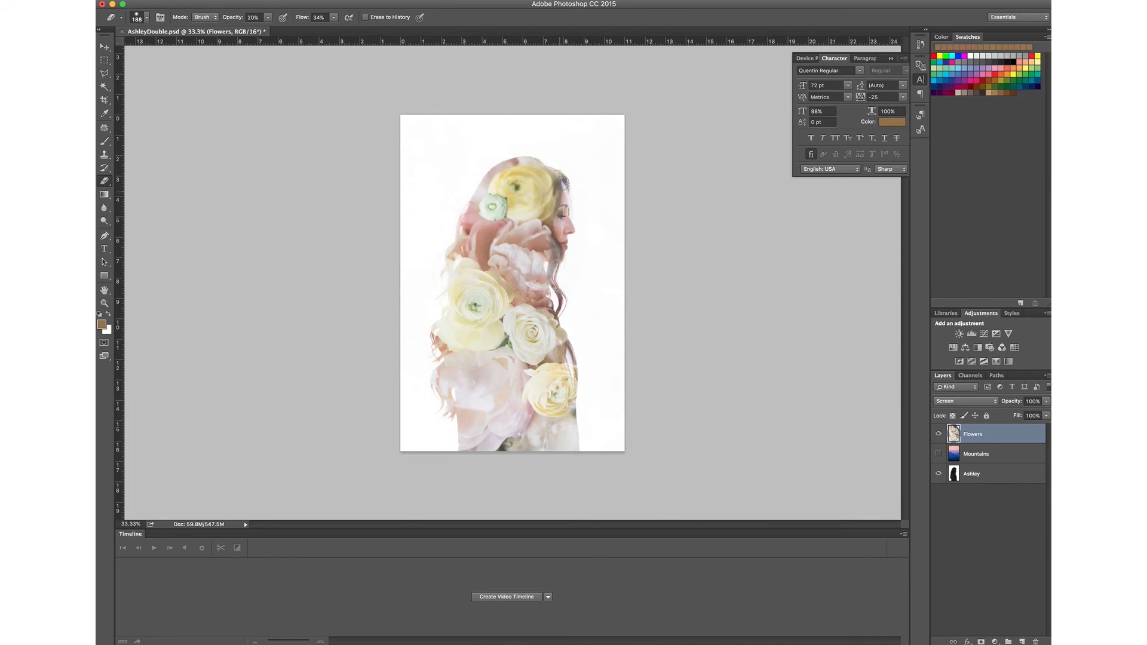
pyautogui.moveTo(441, 277)
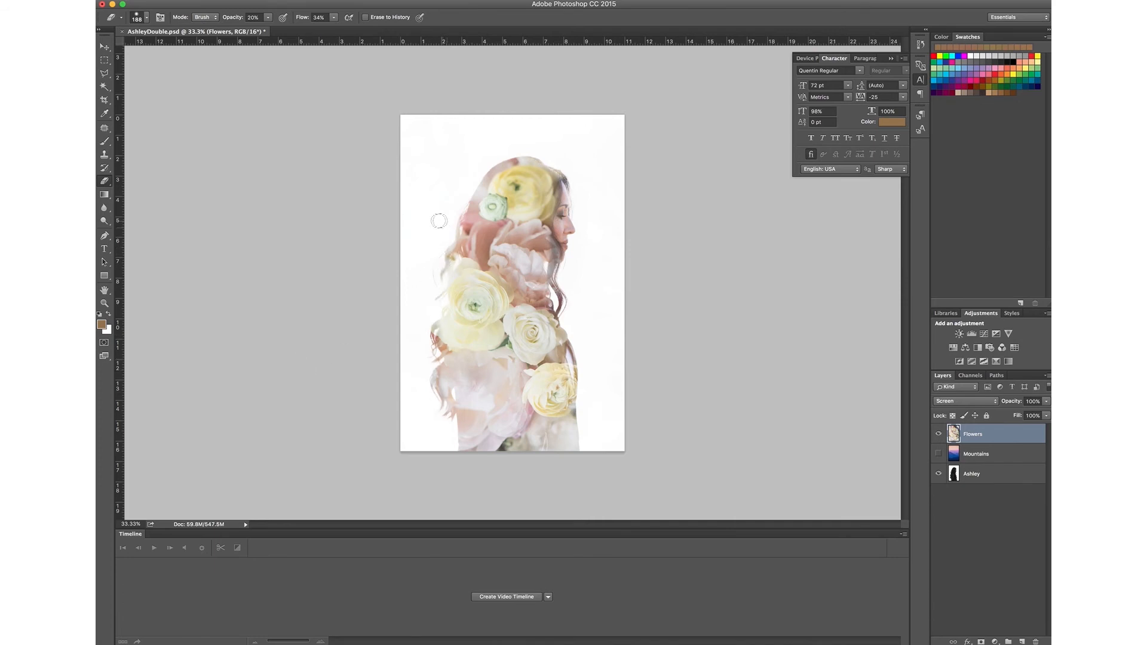
pyautogui.click(103, 46)
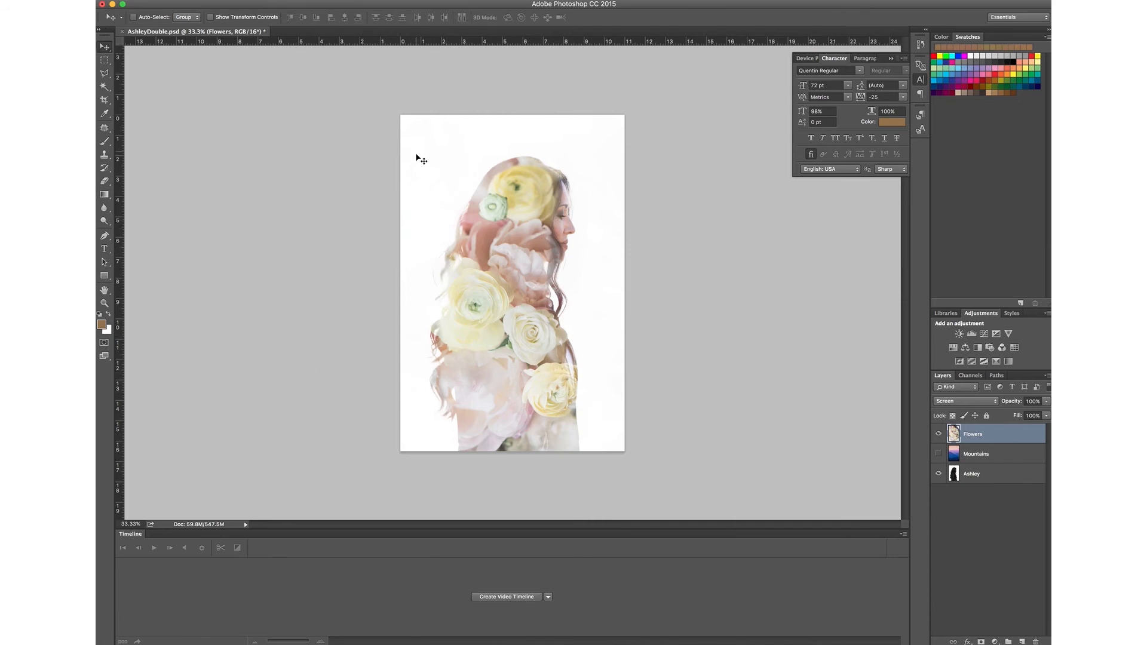
pyautogui.click(938, 473)
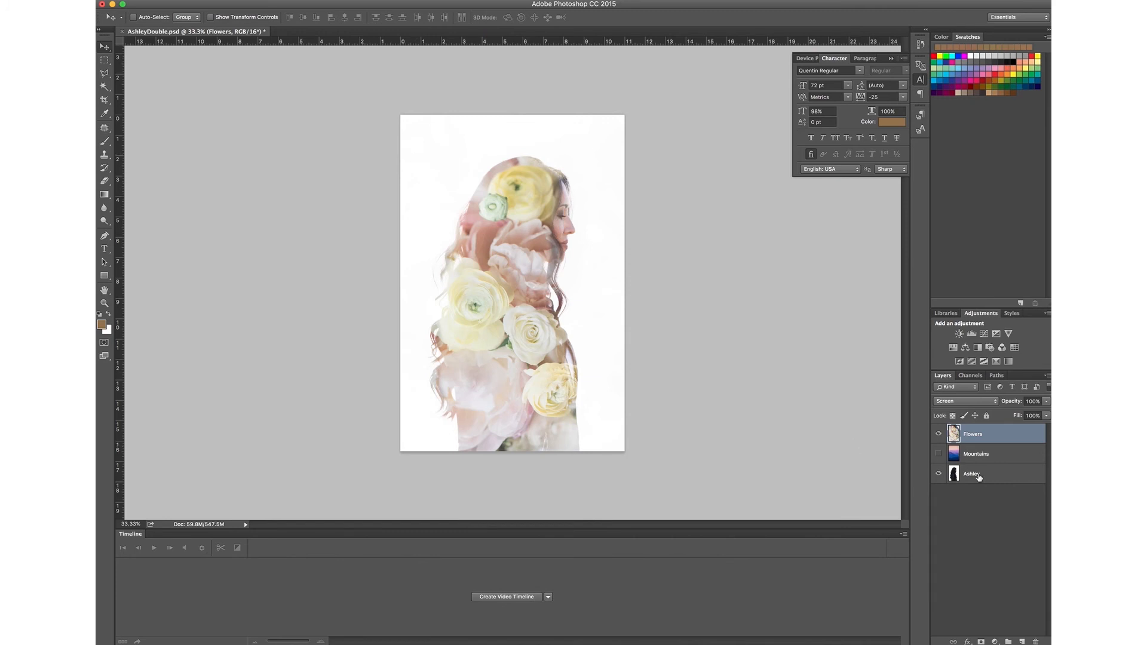
pyautogui.moveTo(971, 473)
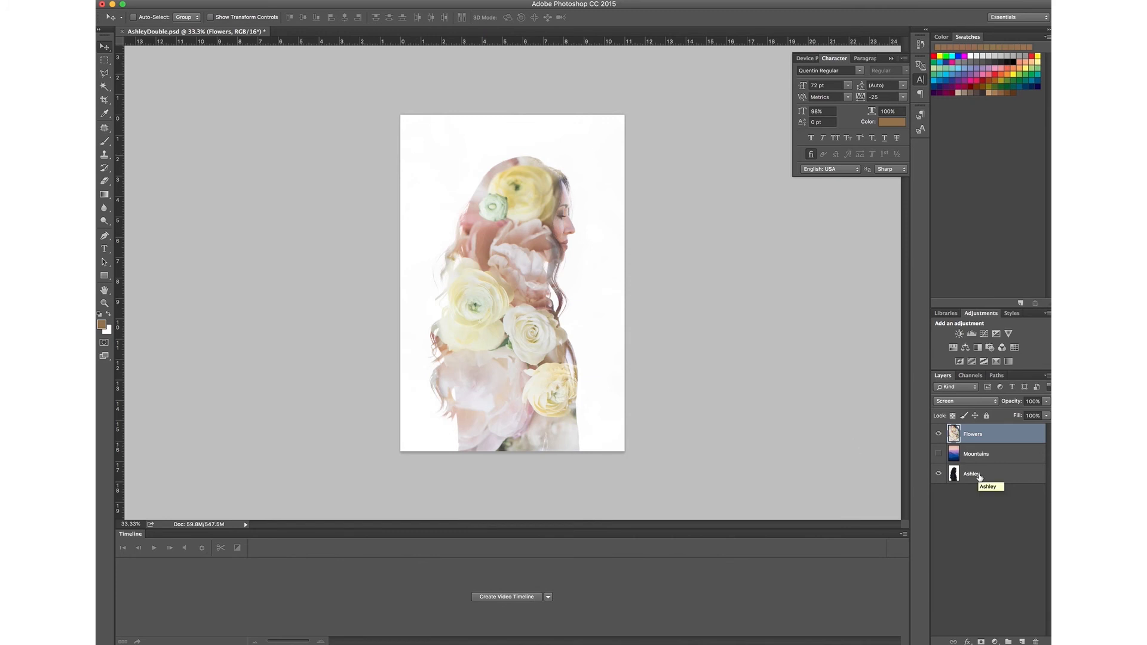
pyautogui.moveTo(1001, 453)
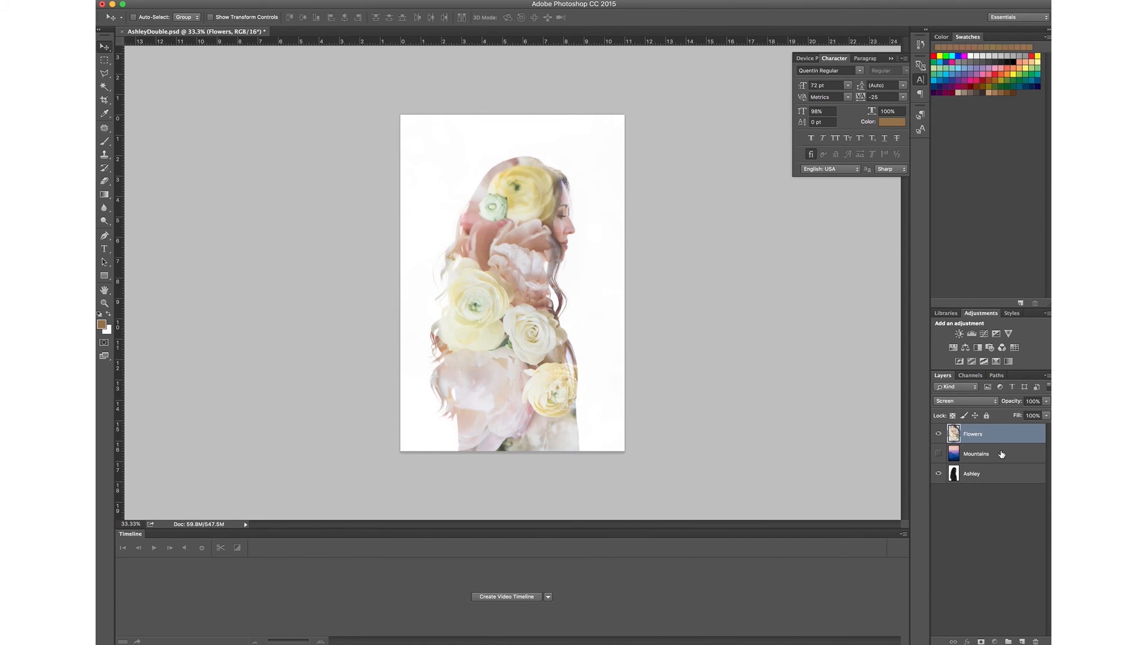